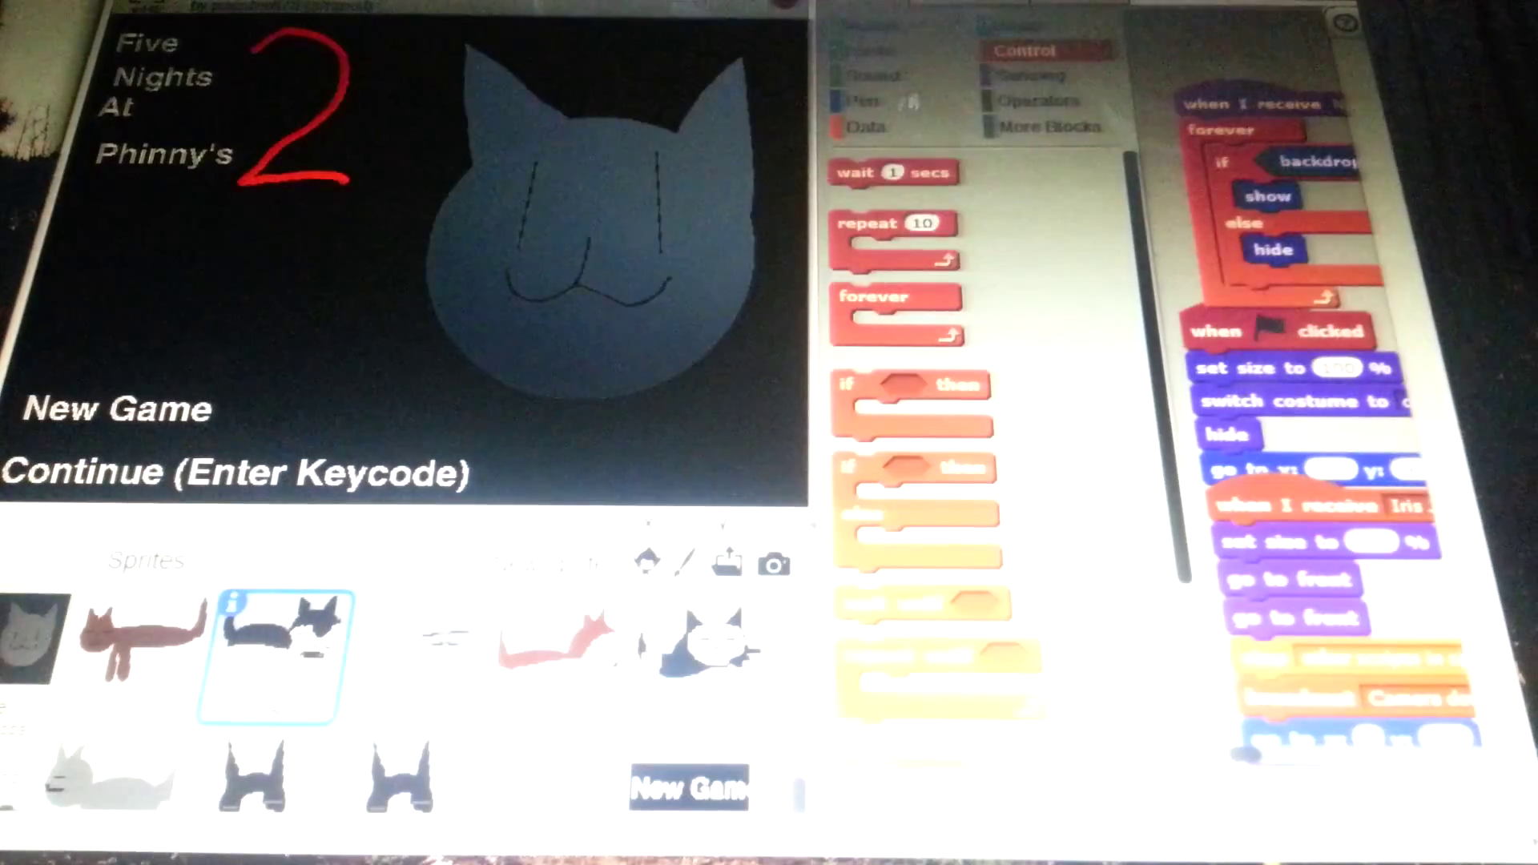
Start the game so the night-time bedroom with the grey cat appears full screen.
click(267, 652)
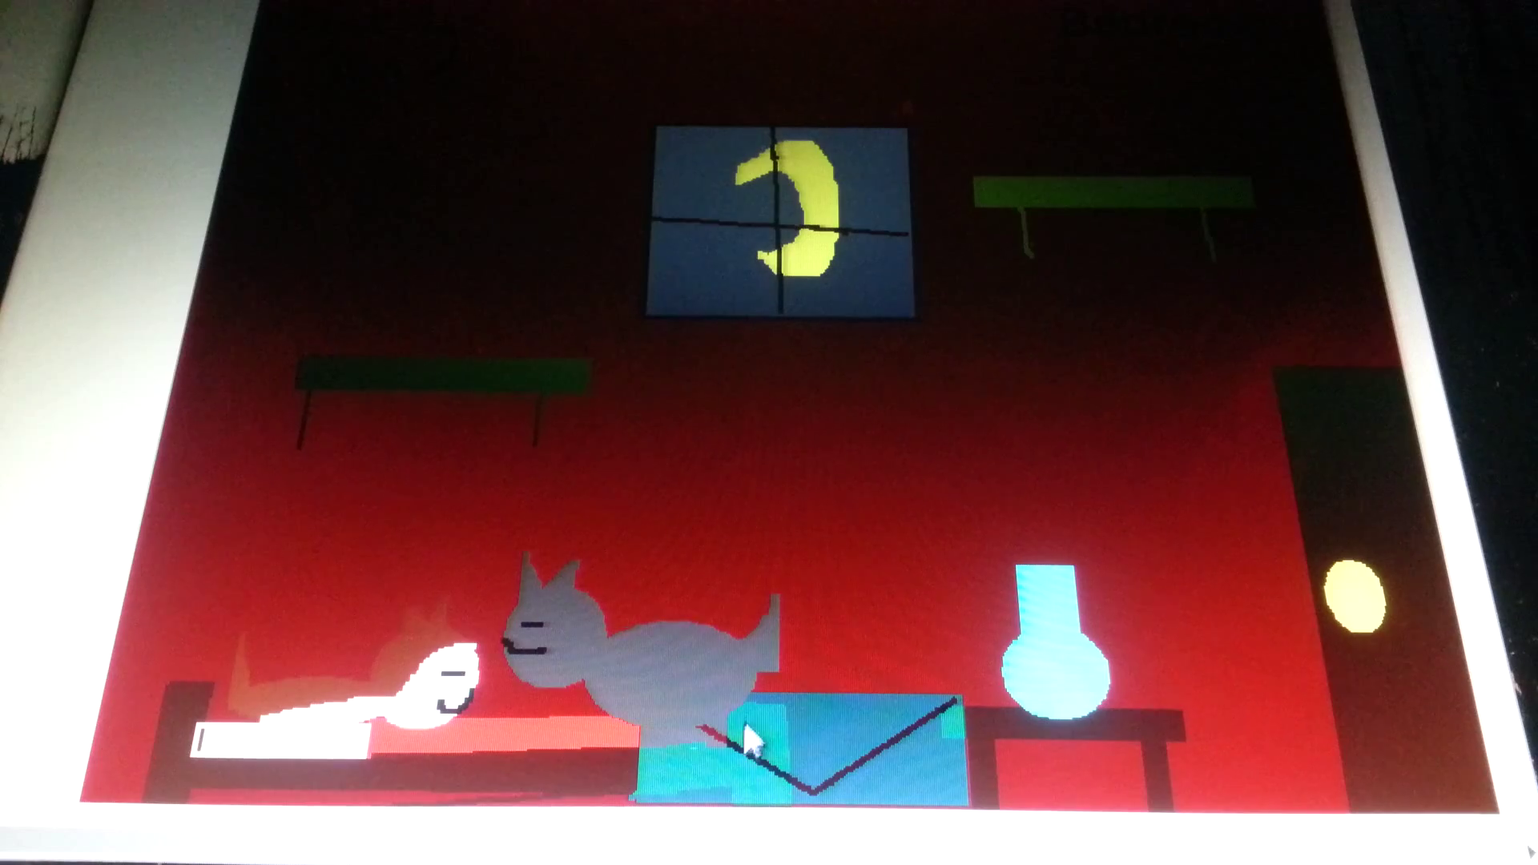
mouse_move(1002, 377)
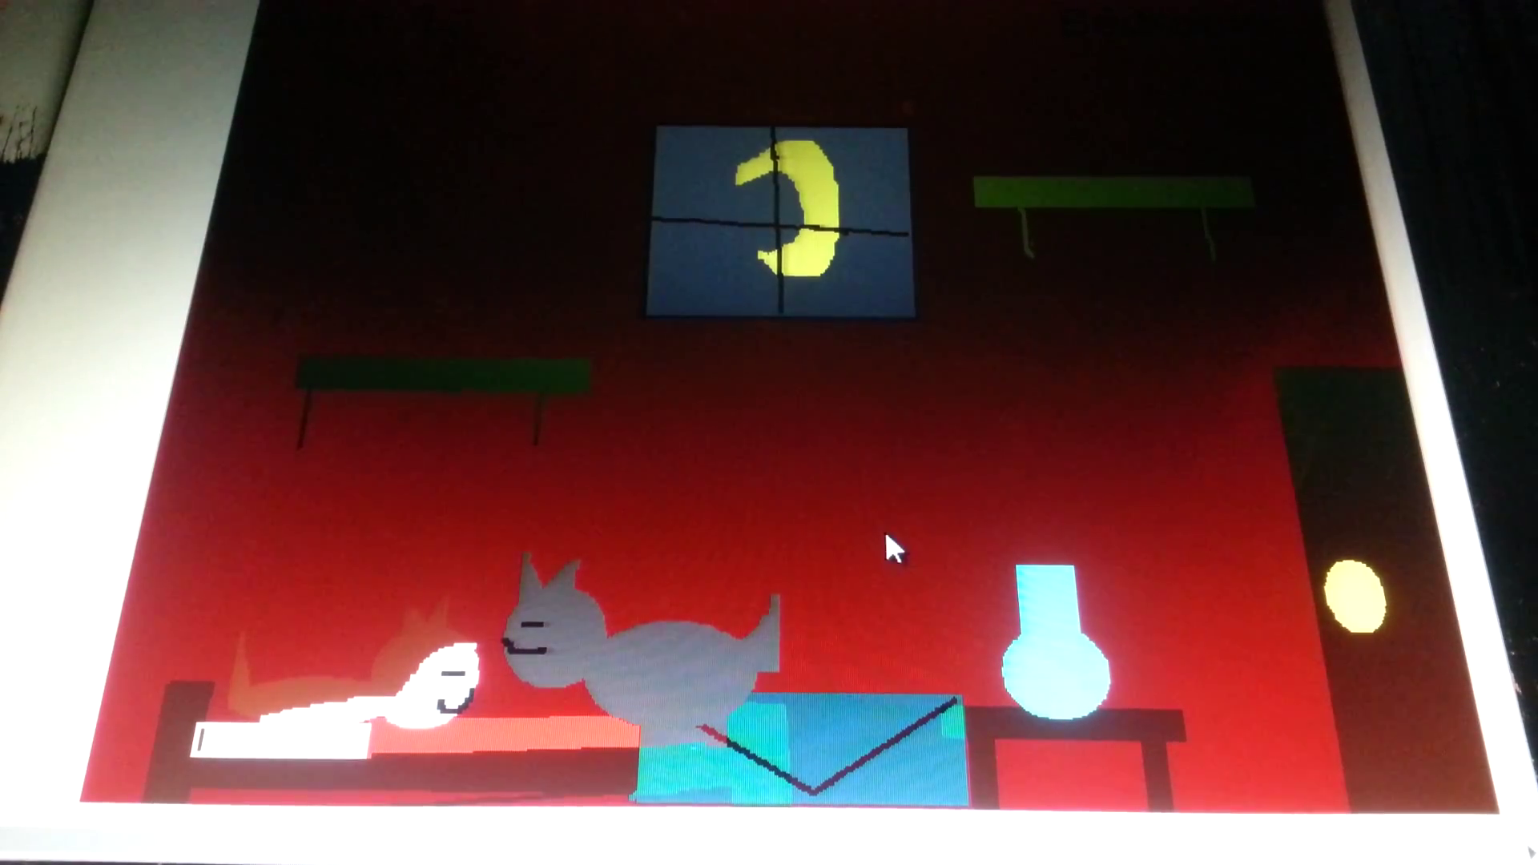
mouse_move(999, 463)
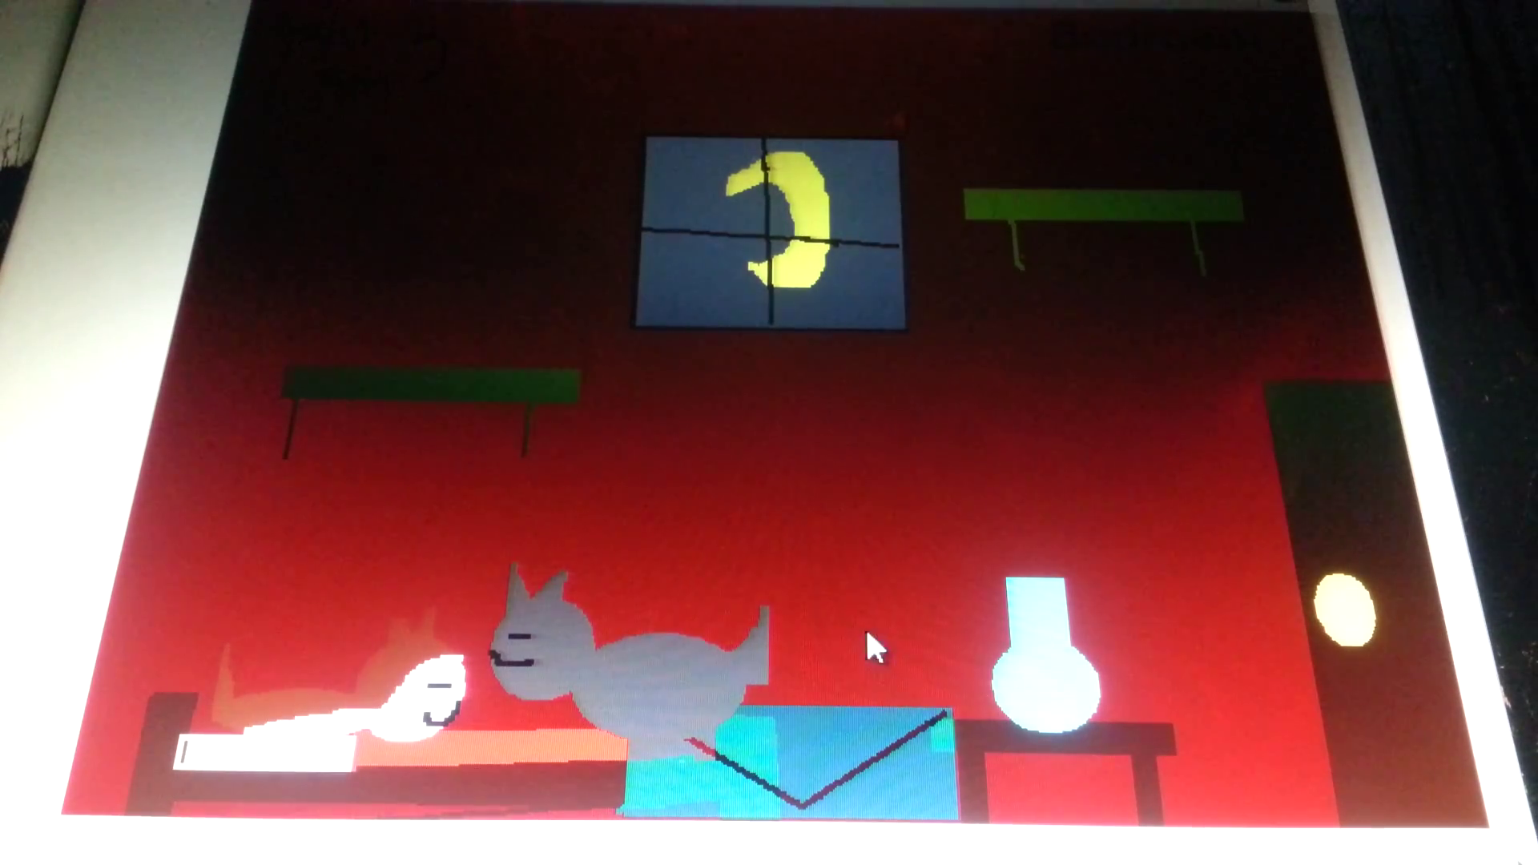
mouse_move(878, 702)
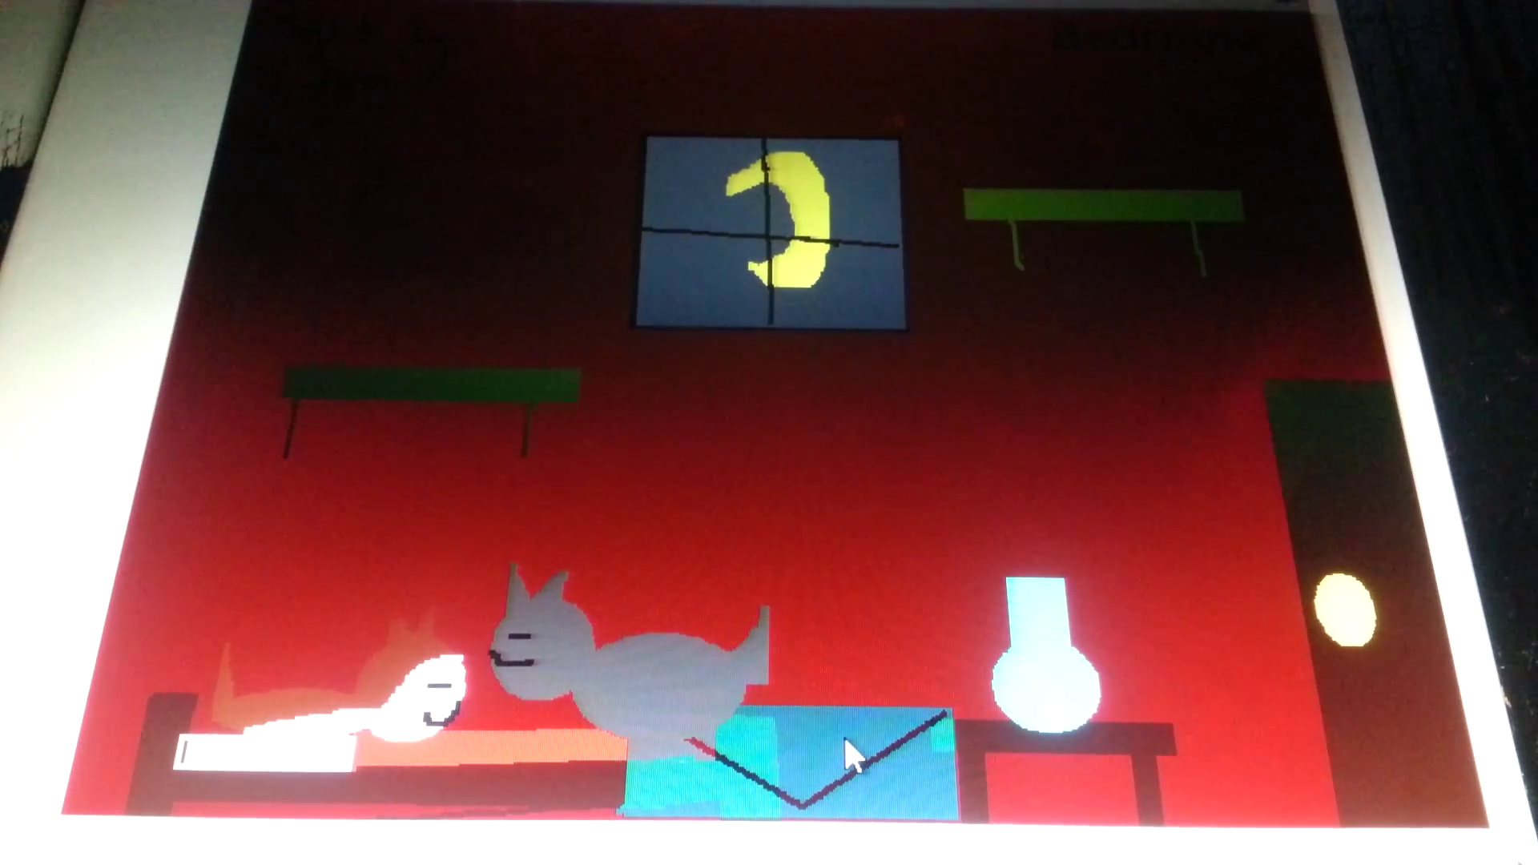
mouse_move(892, 569)
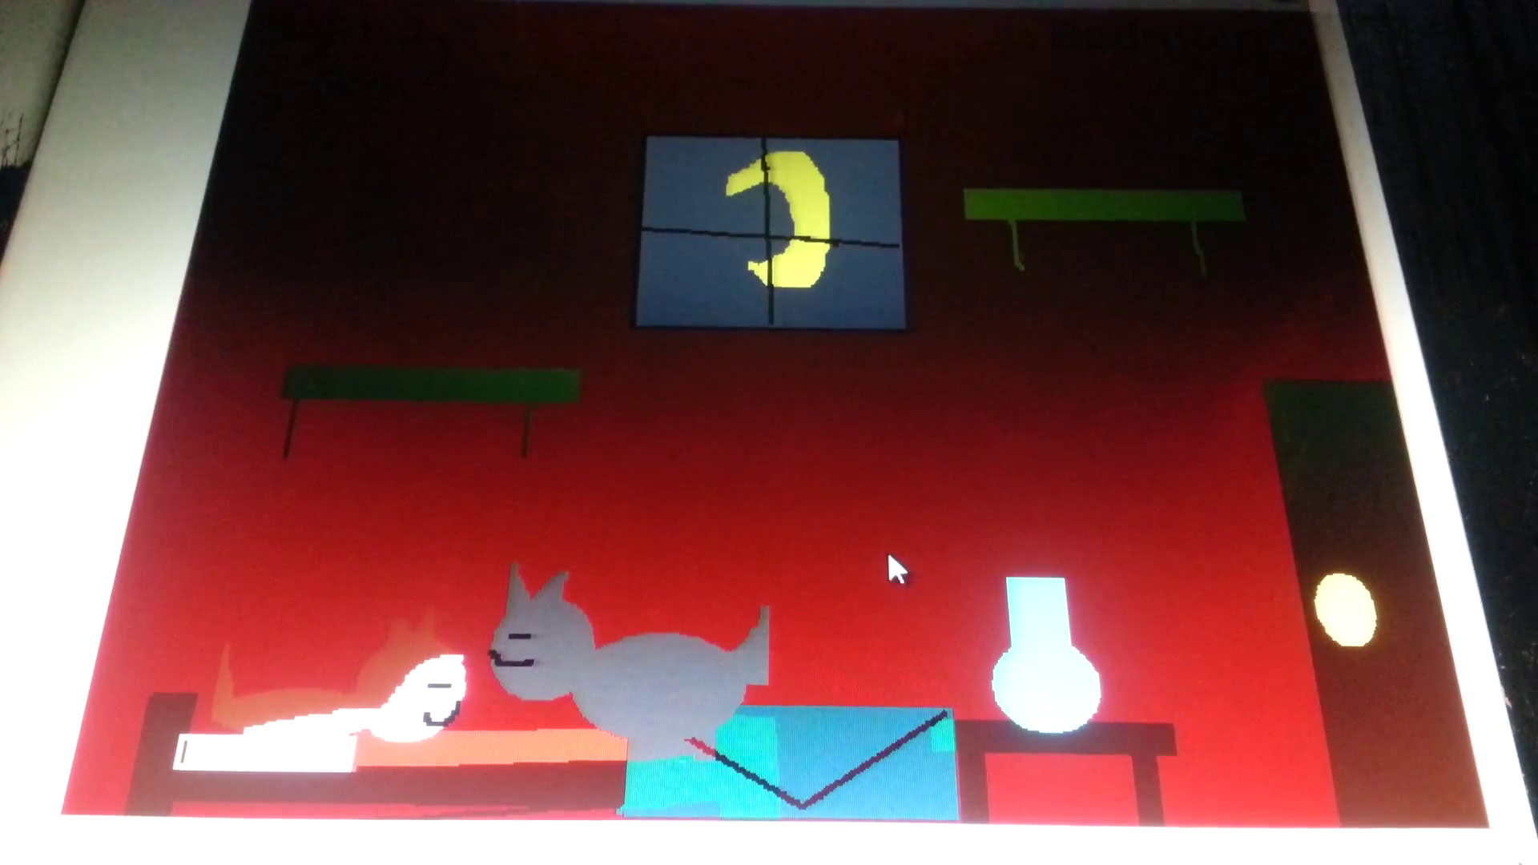
mouse_move(686, 786)
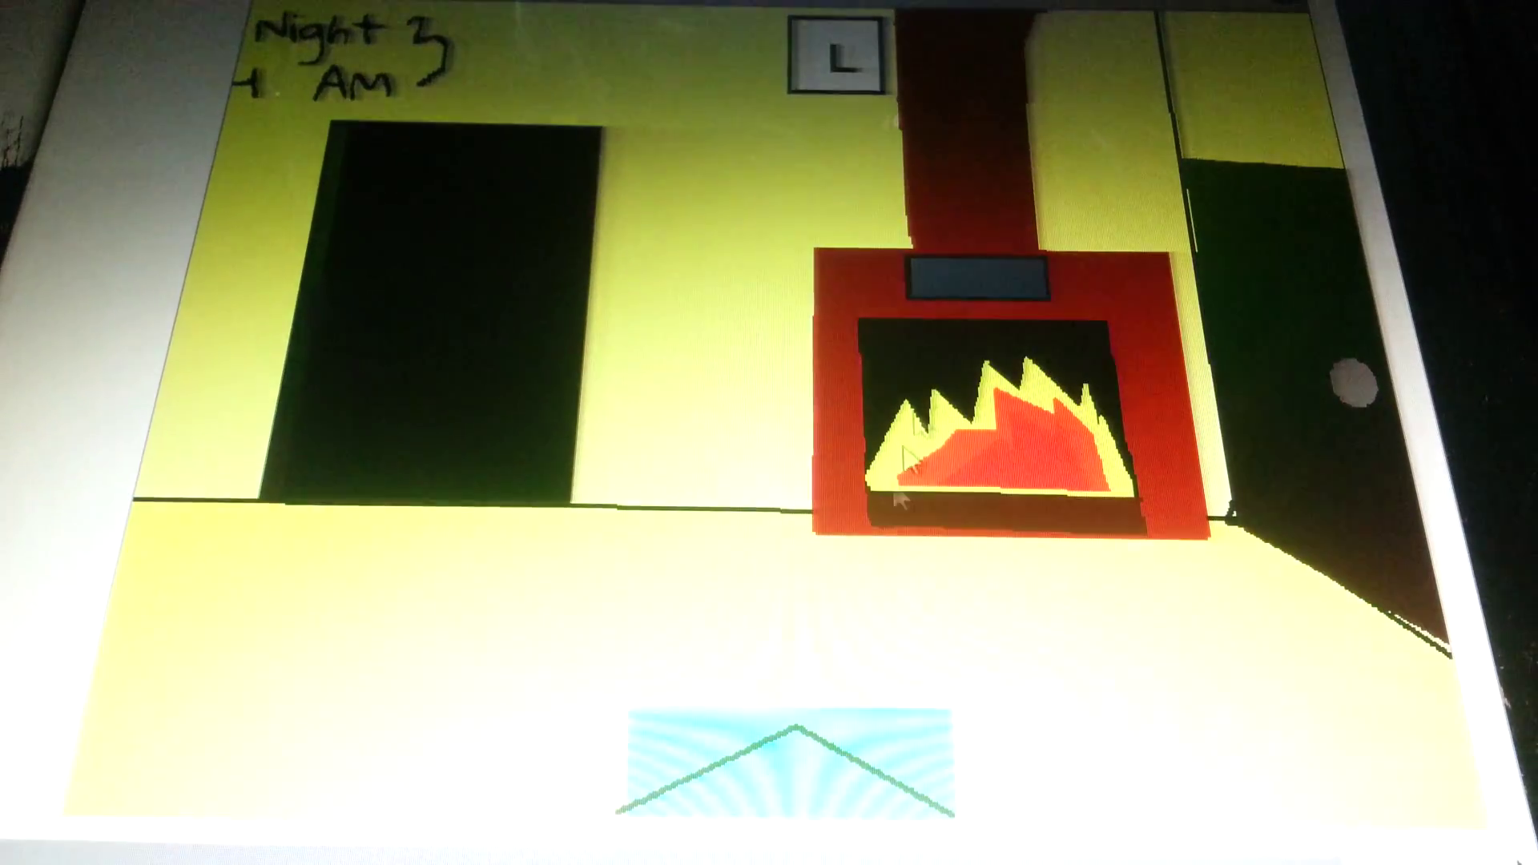
Flip back from the fireplace room to the bedroom view with the cat on the left shelf.
click(795, 765)
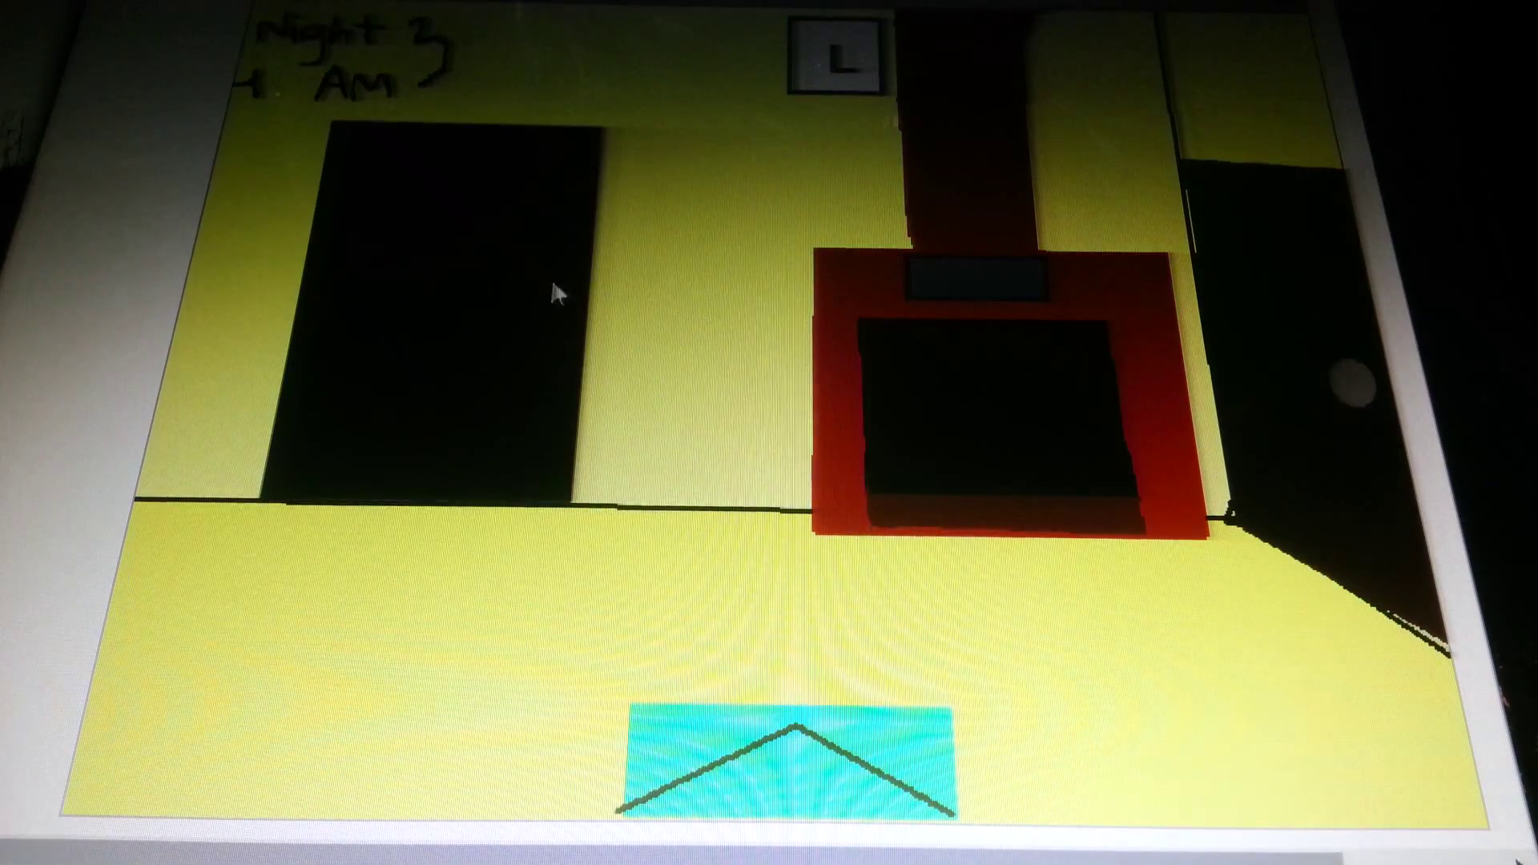
mouse_move(908, 633)
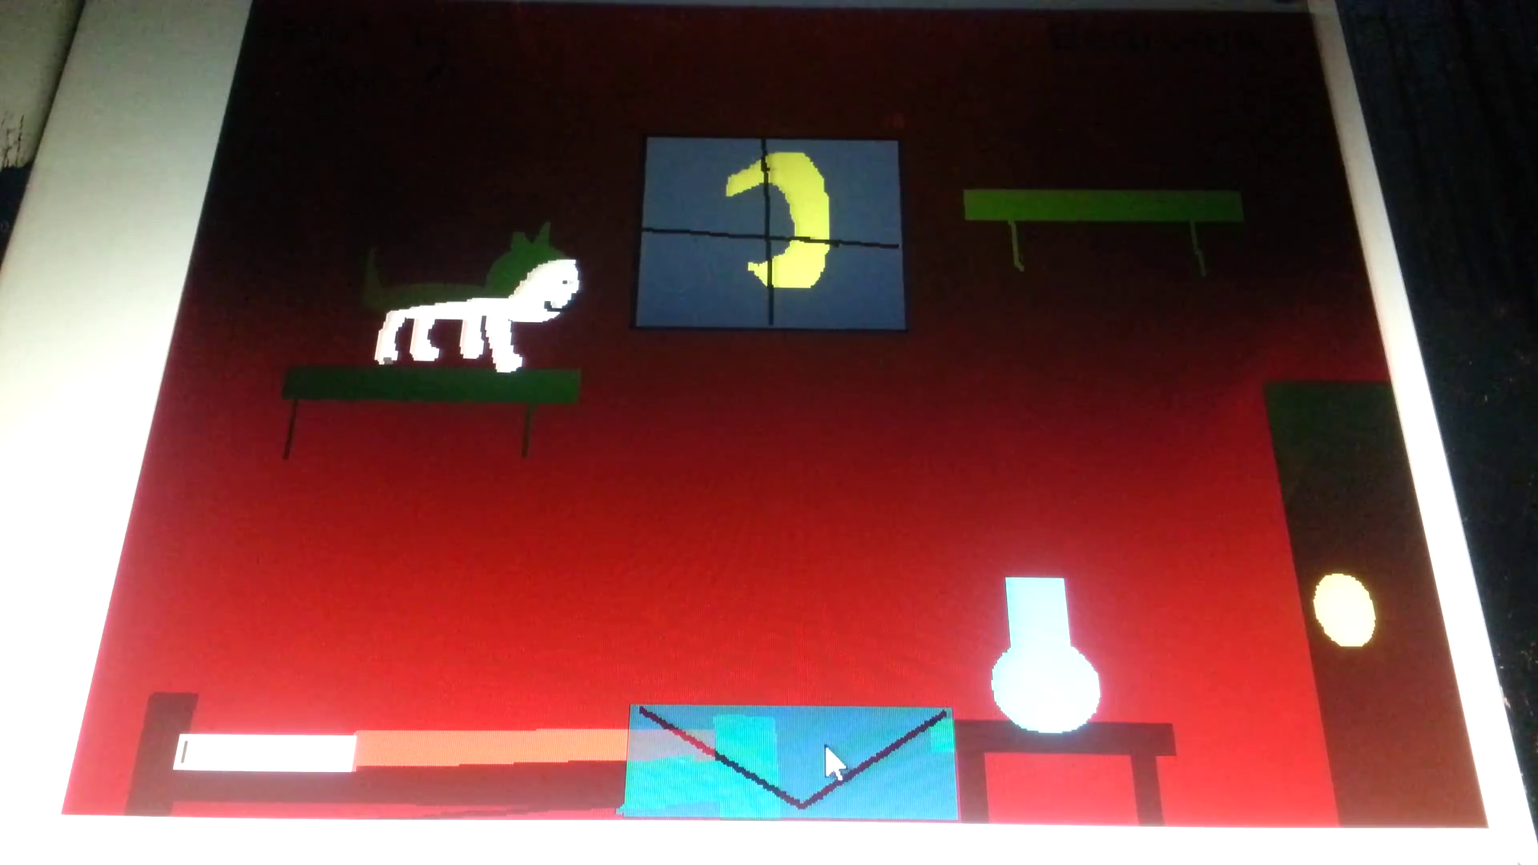
mouse_move(790, 790)
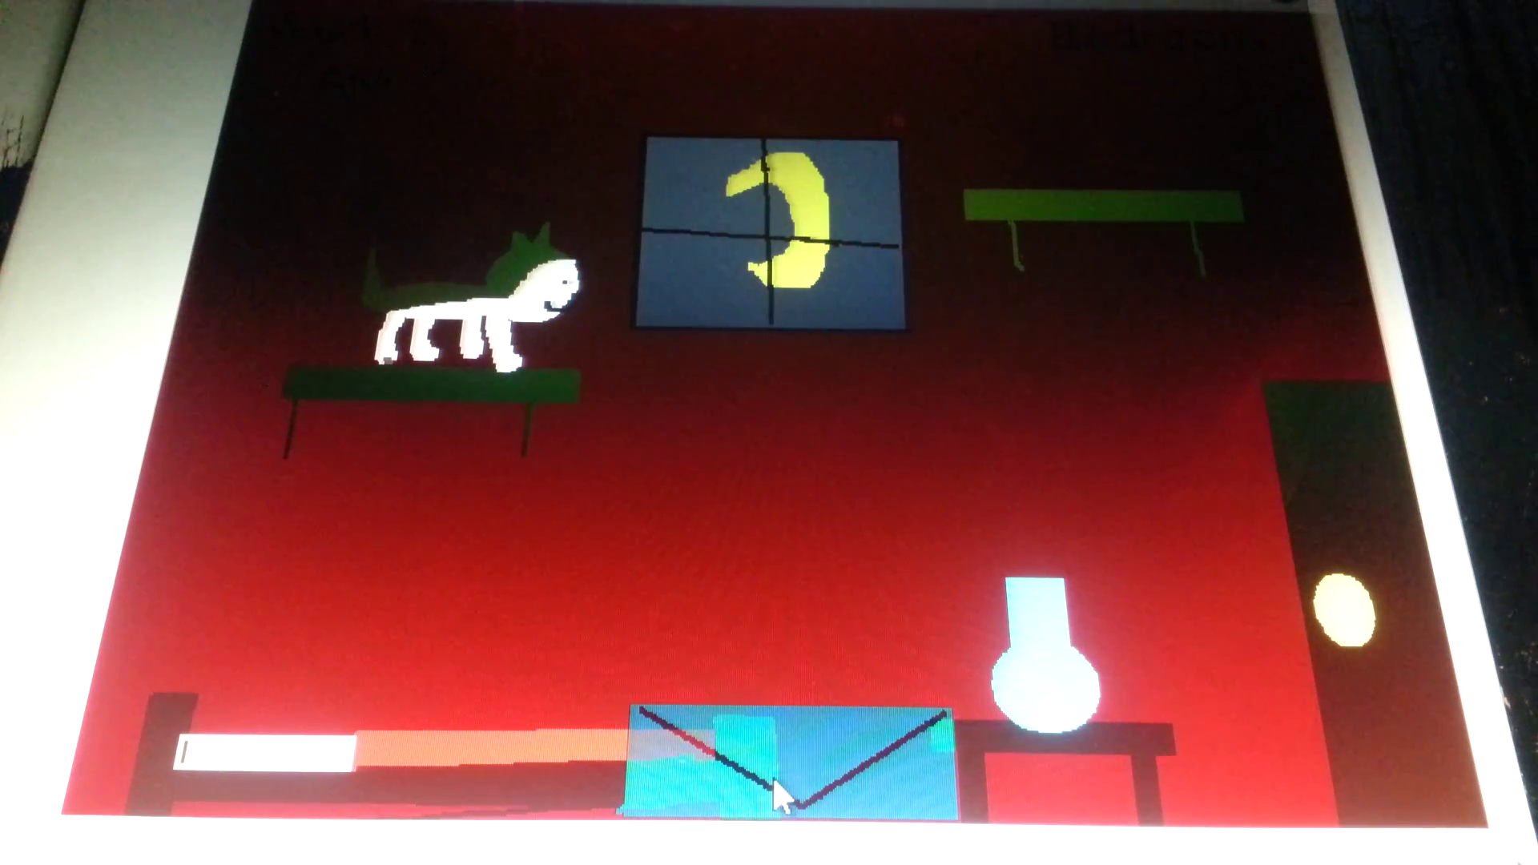